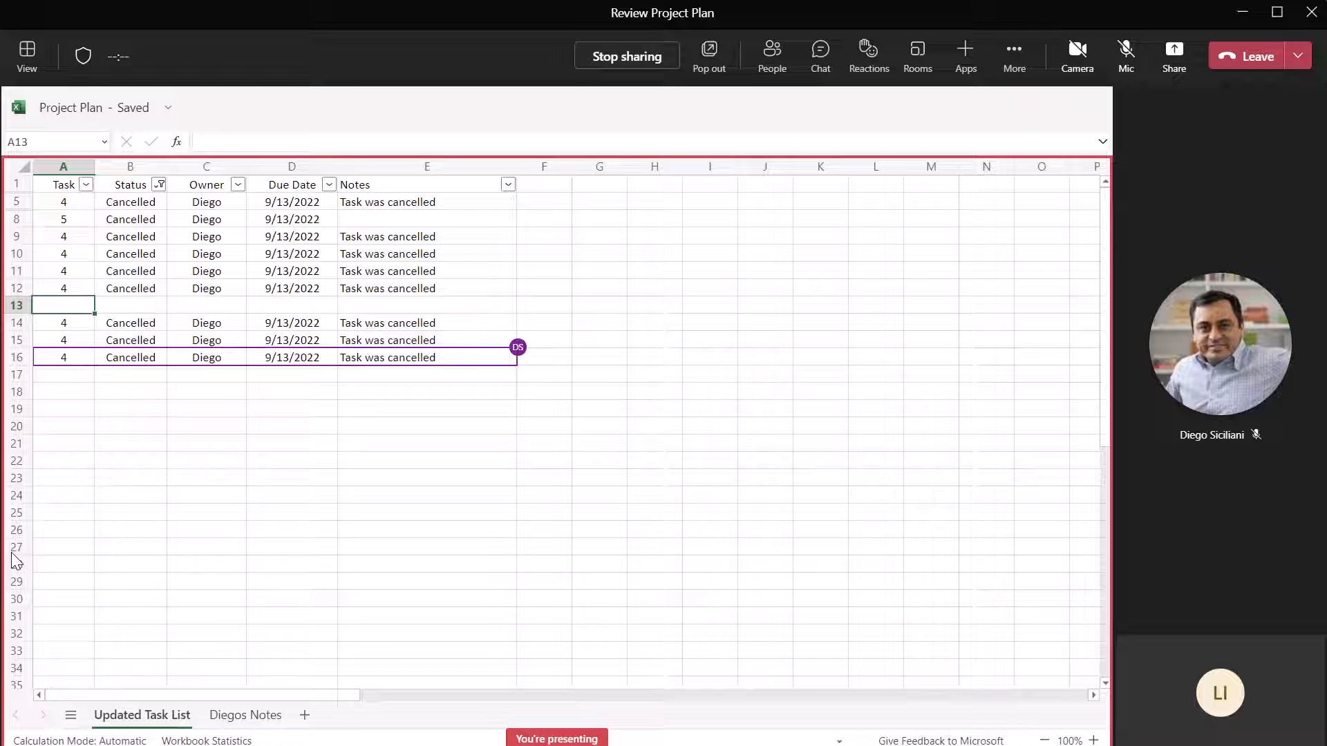
- Stop sharing to end the Excel Live presentation and return to the participant view
{"action": "left_click", "coordinate": [62, 374]}
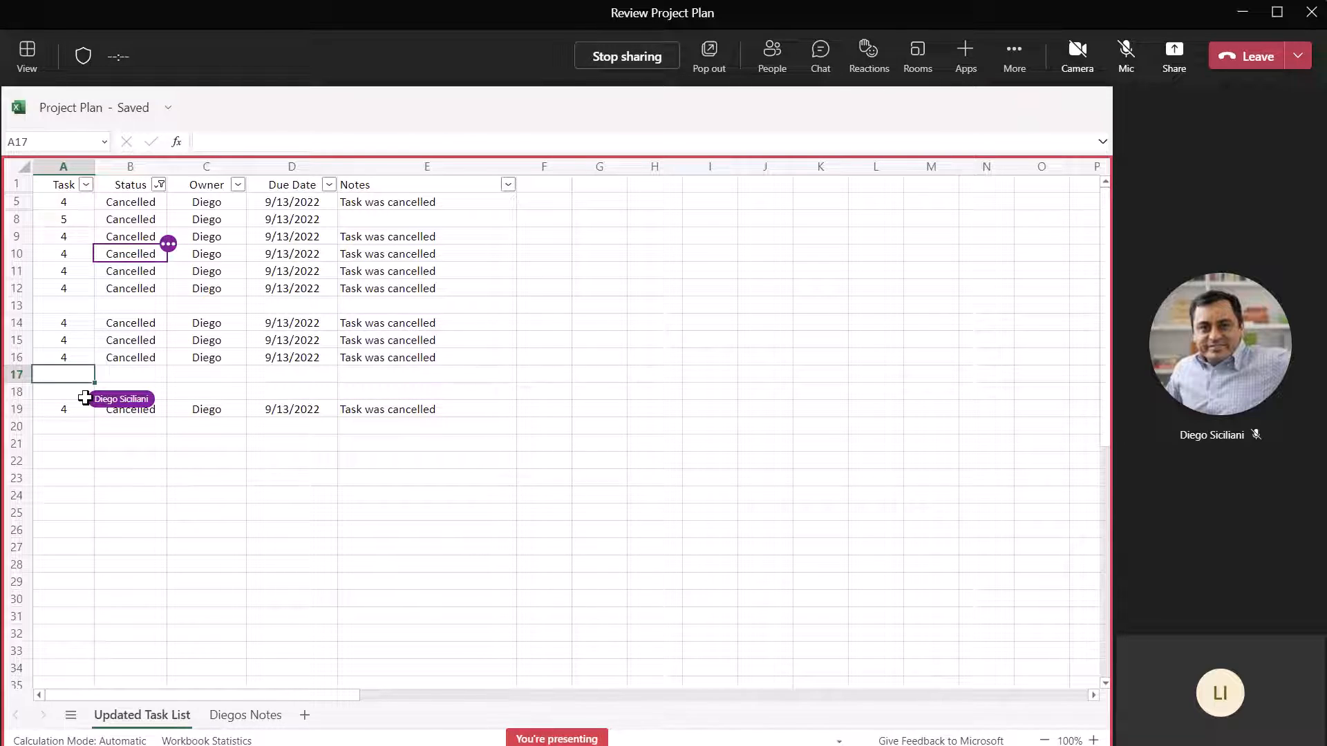
{"action": "left_click", "coordinate": [626, 55]}
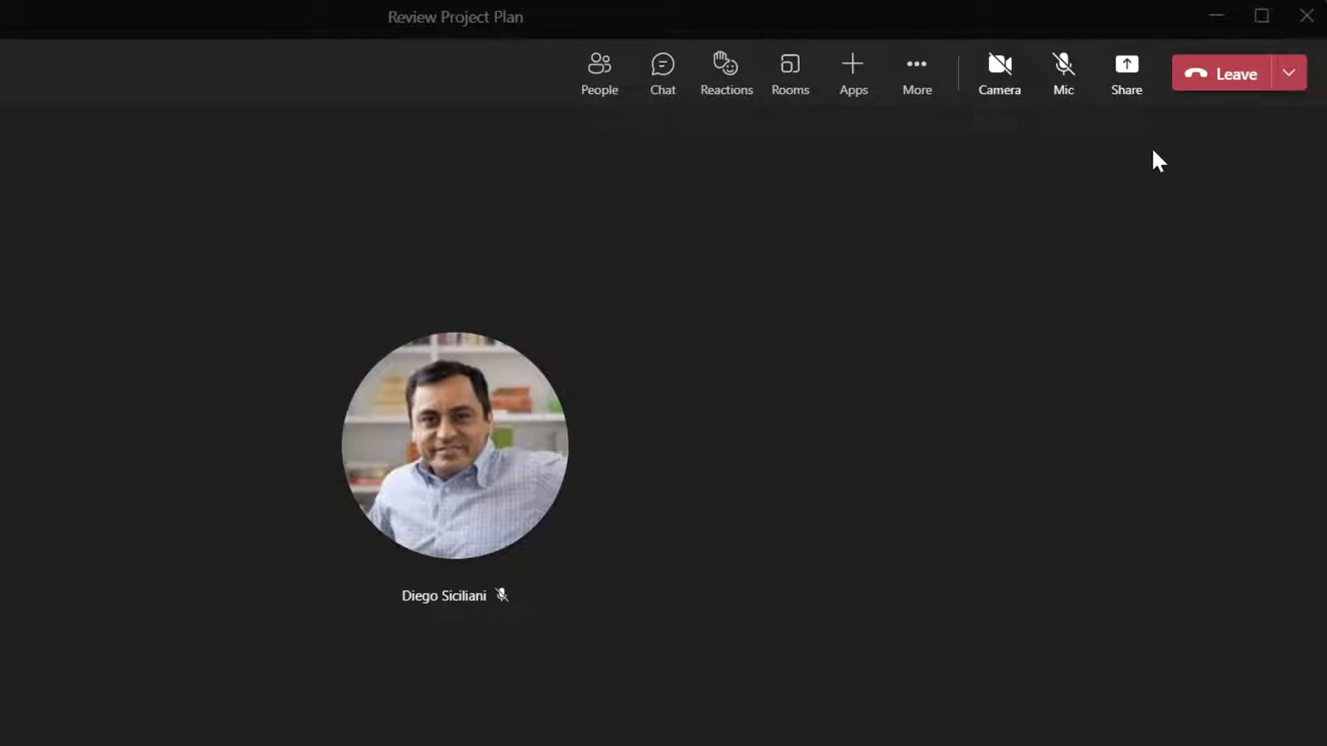
- Show the Share content panel scrolled down to the Excel Live (Preview) workbooks
{"action": "left_click", "coordinate": [1125, 71]}
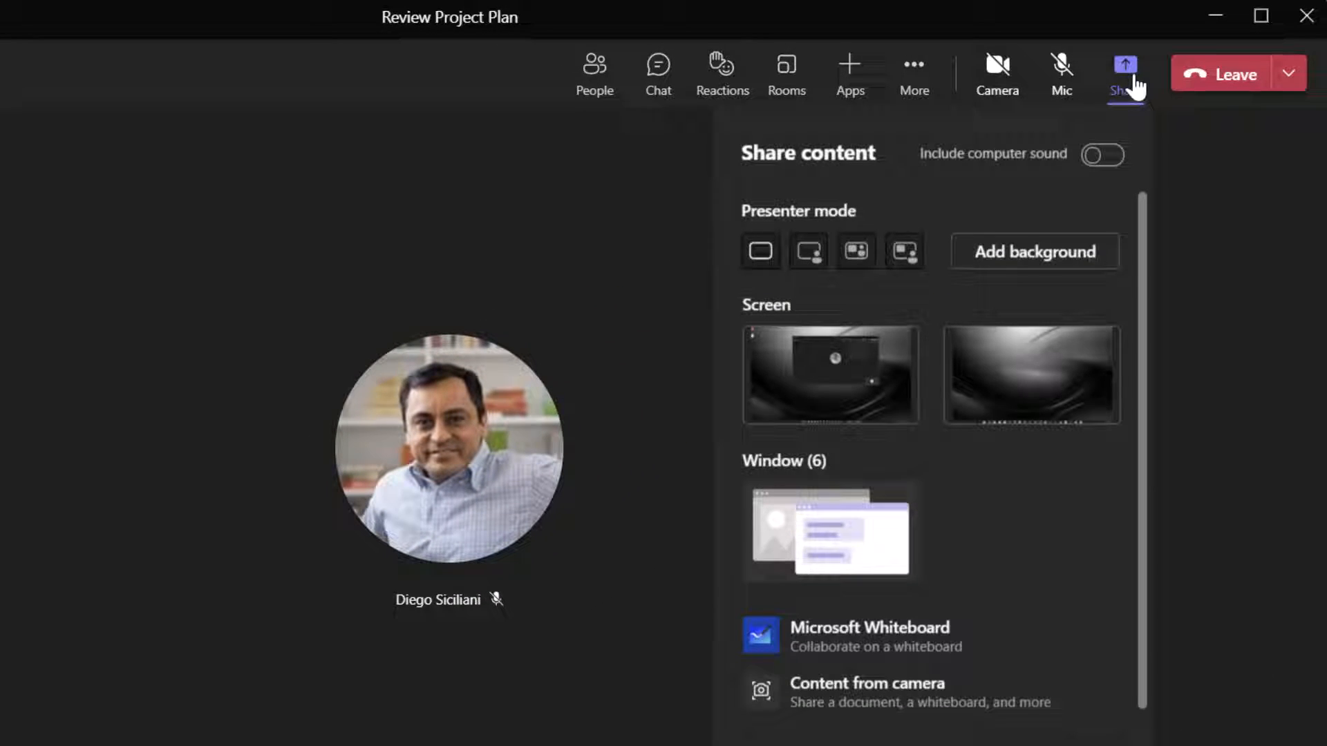
{"action": "scroll", "scroll_direction": "down", "scroll_amount": 3}
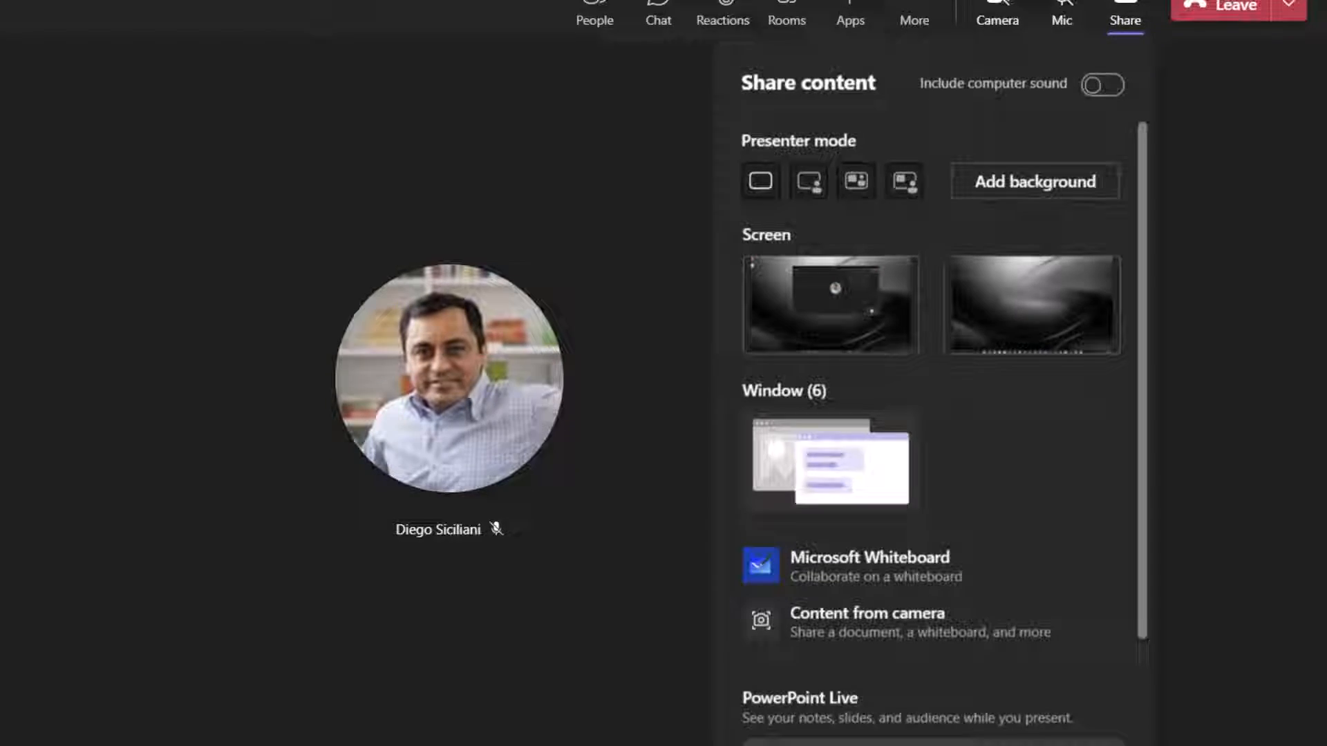
{"action": "scroll", "scroll_direction": "down", "scroll_amount": 3}
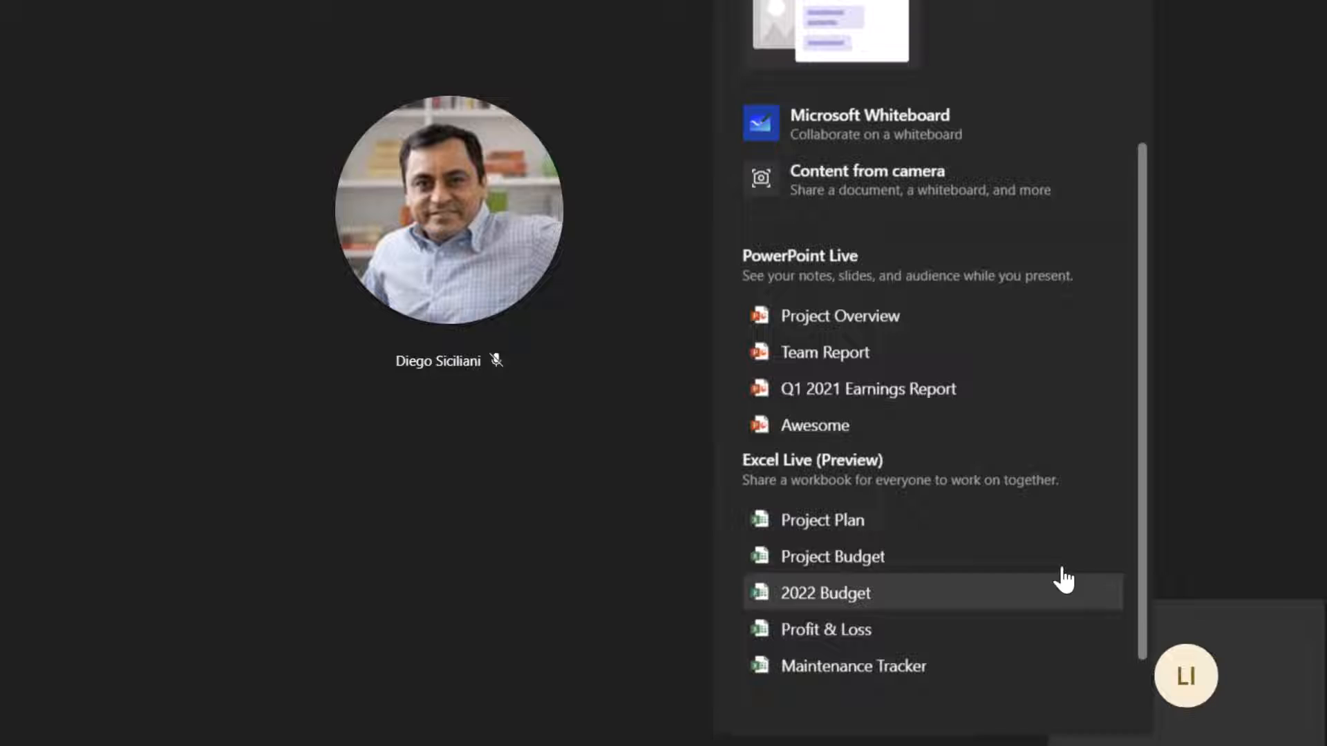
{"action": "mouse_move", "coordinate": [1065, 539]}
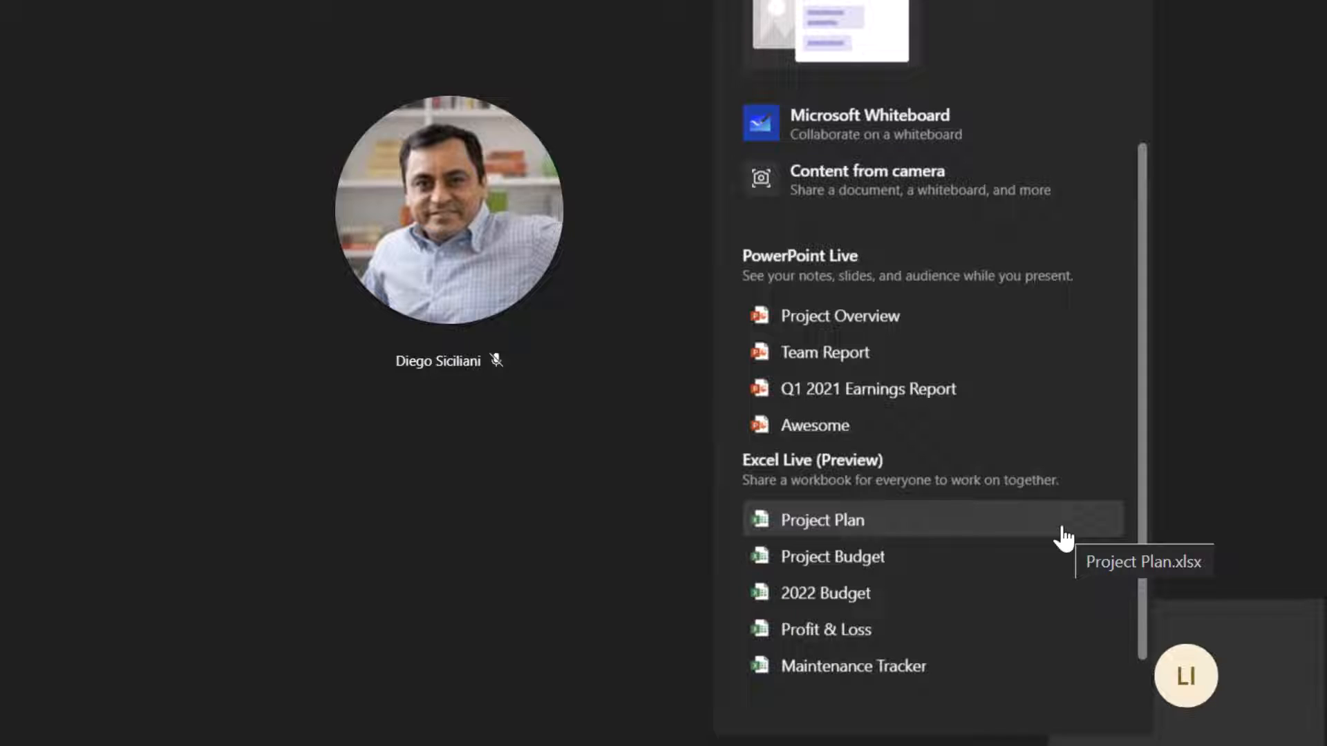
{"action": "mouse_move", "coordinate": [1011, 666]}
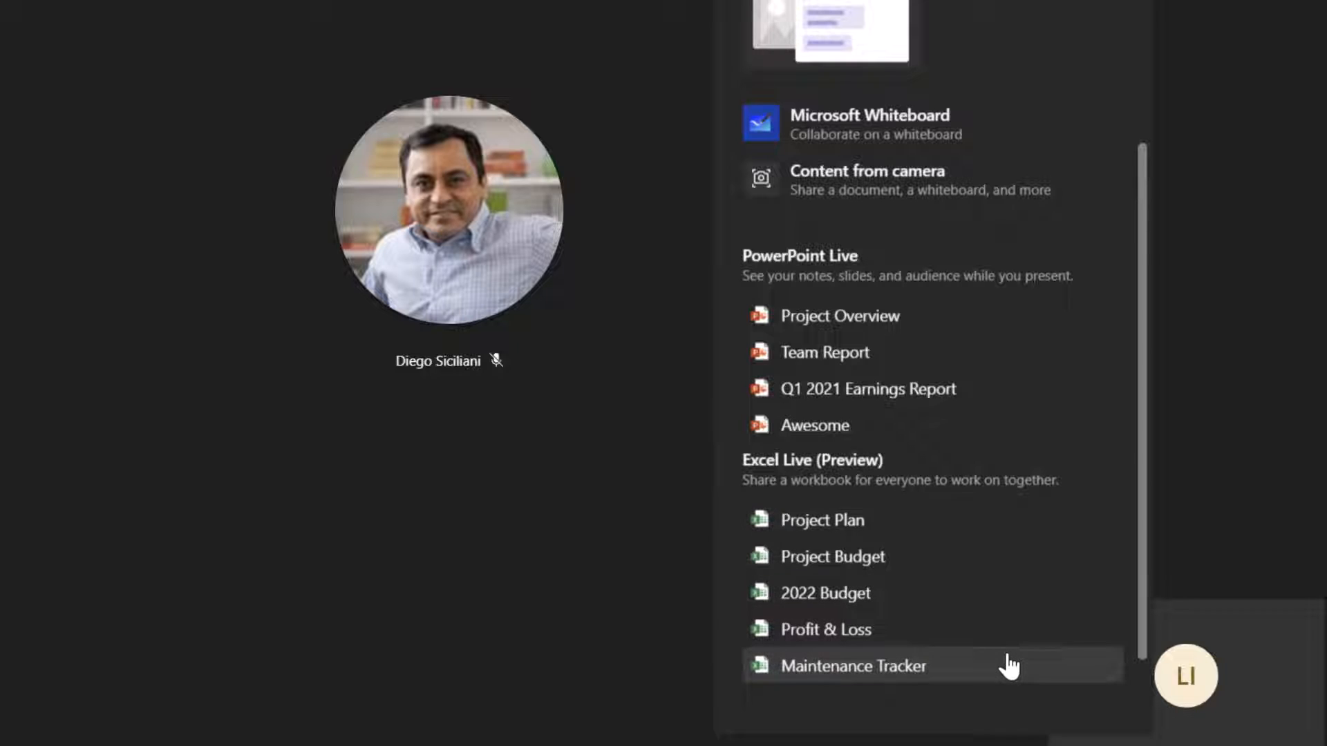
{"action": "mouse_move", "coordinate": [978, 530]}
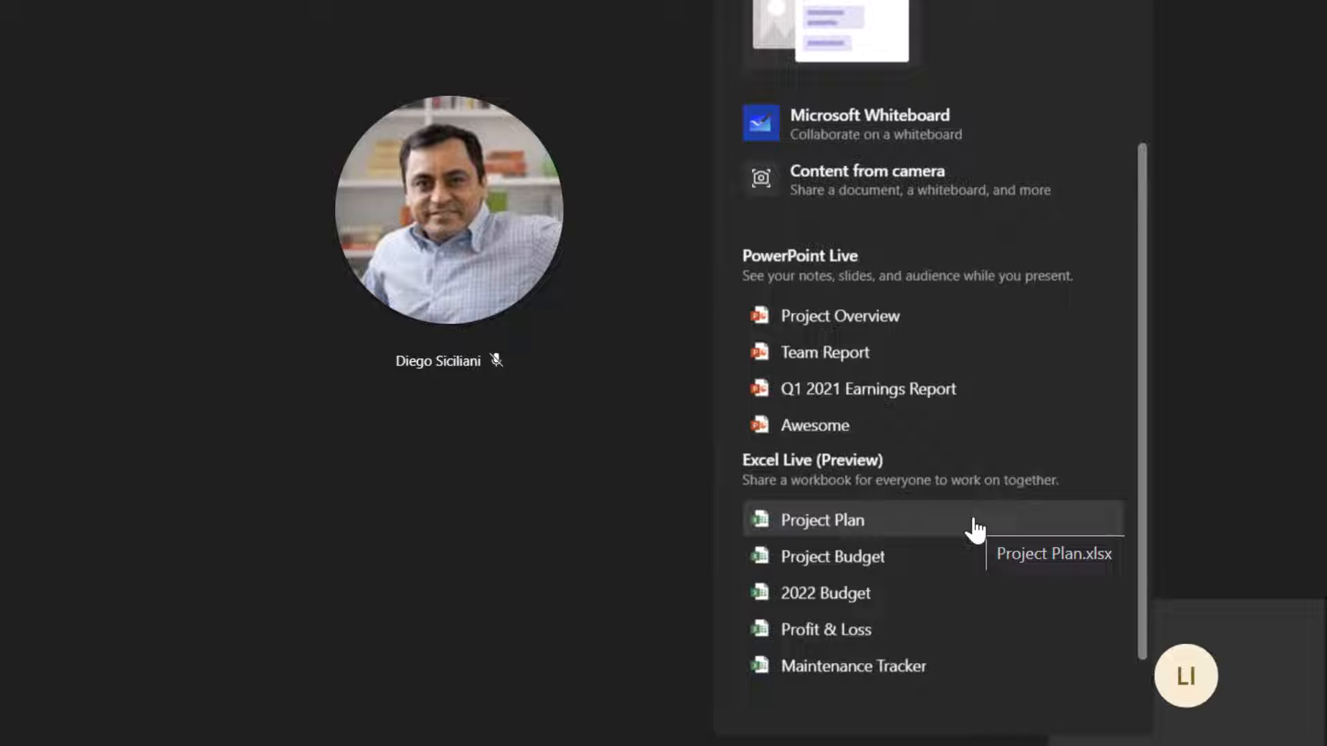
{"action": "mouse_move", "coordinate": [940, 530]}
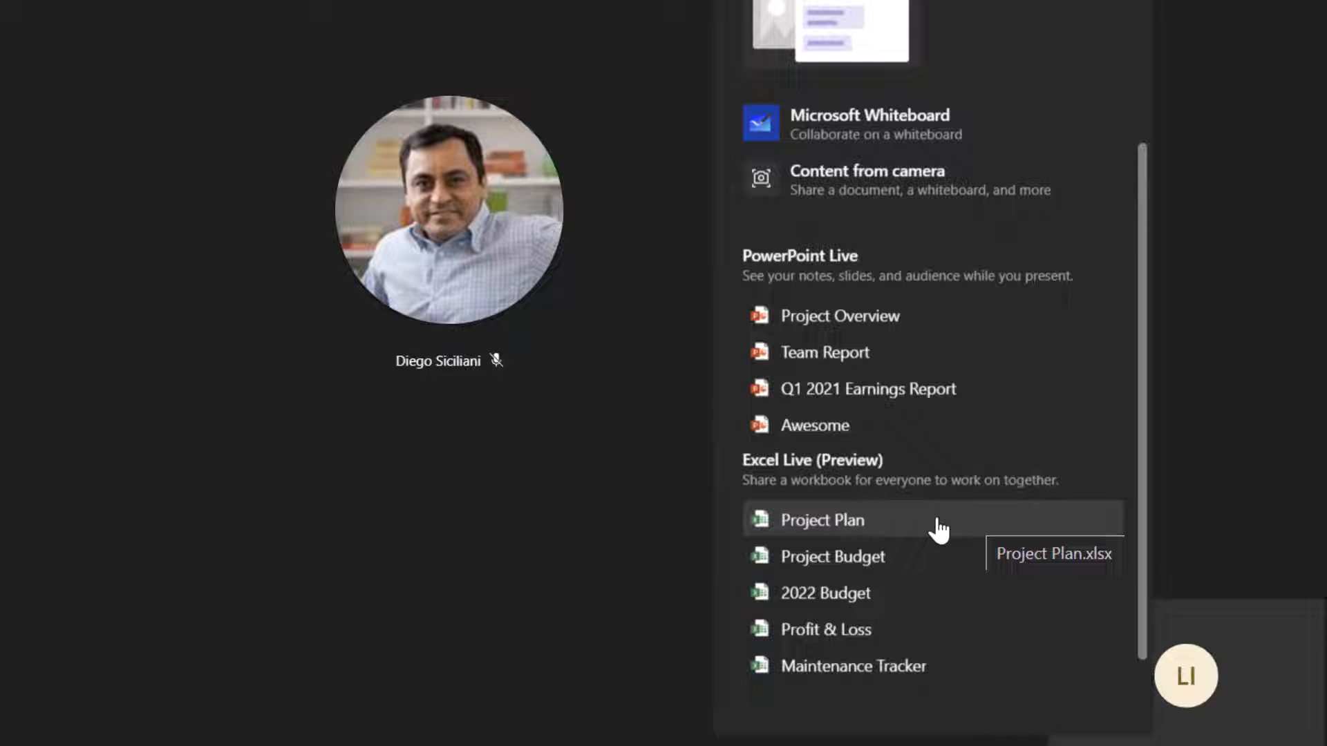
- Share the Project Plan workbook via Excel Live with all meeting participants
{"action": "left_click", "coordinate": [821, 519]}
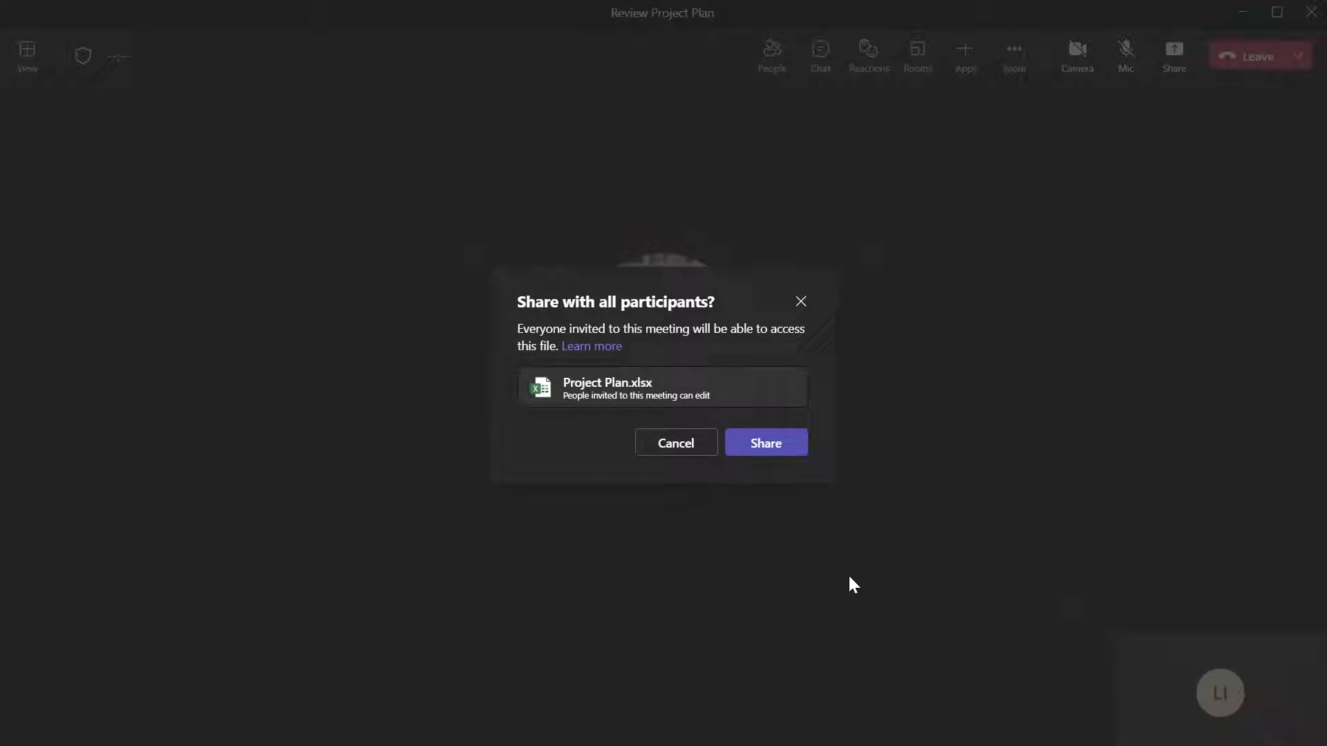
{"action": "left_click", "coordinate": [765, 442]}
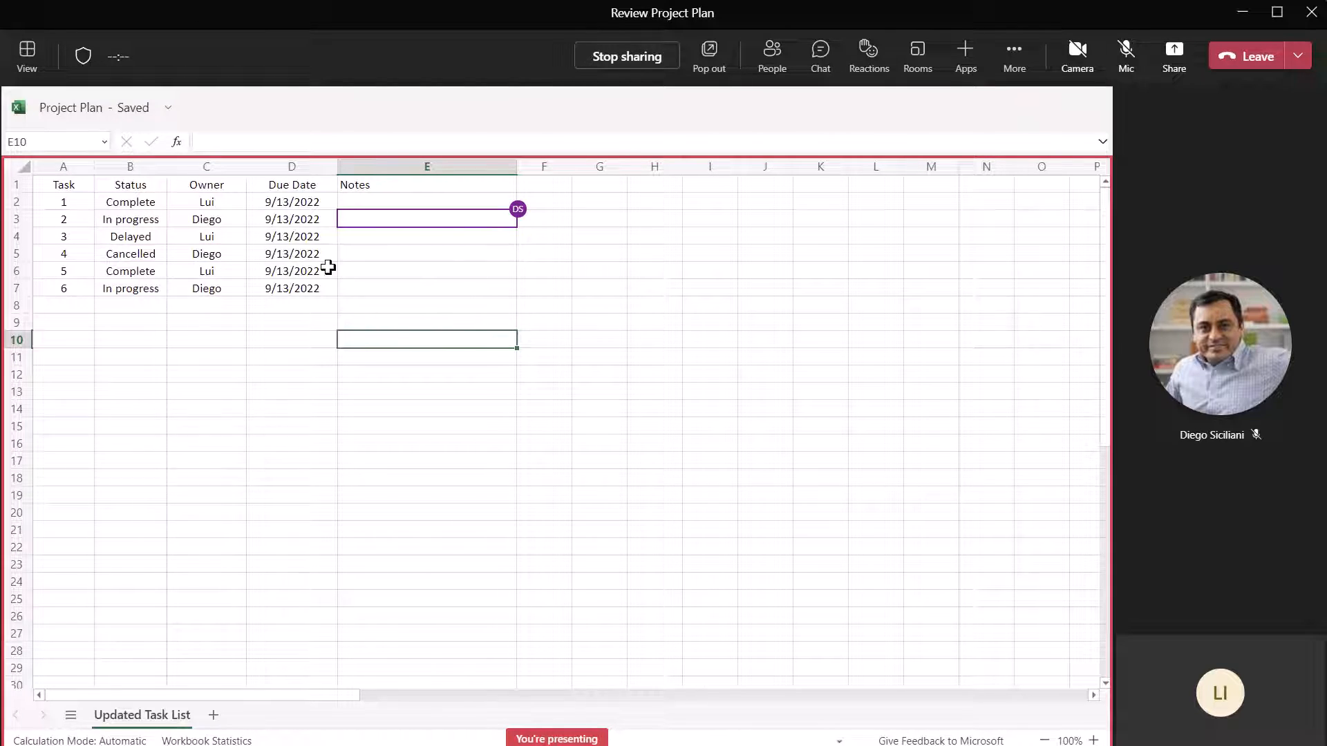
{"action": "mouse_move", "coordinate": [141, 316]}
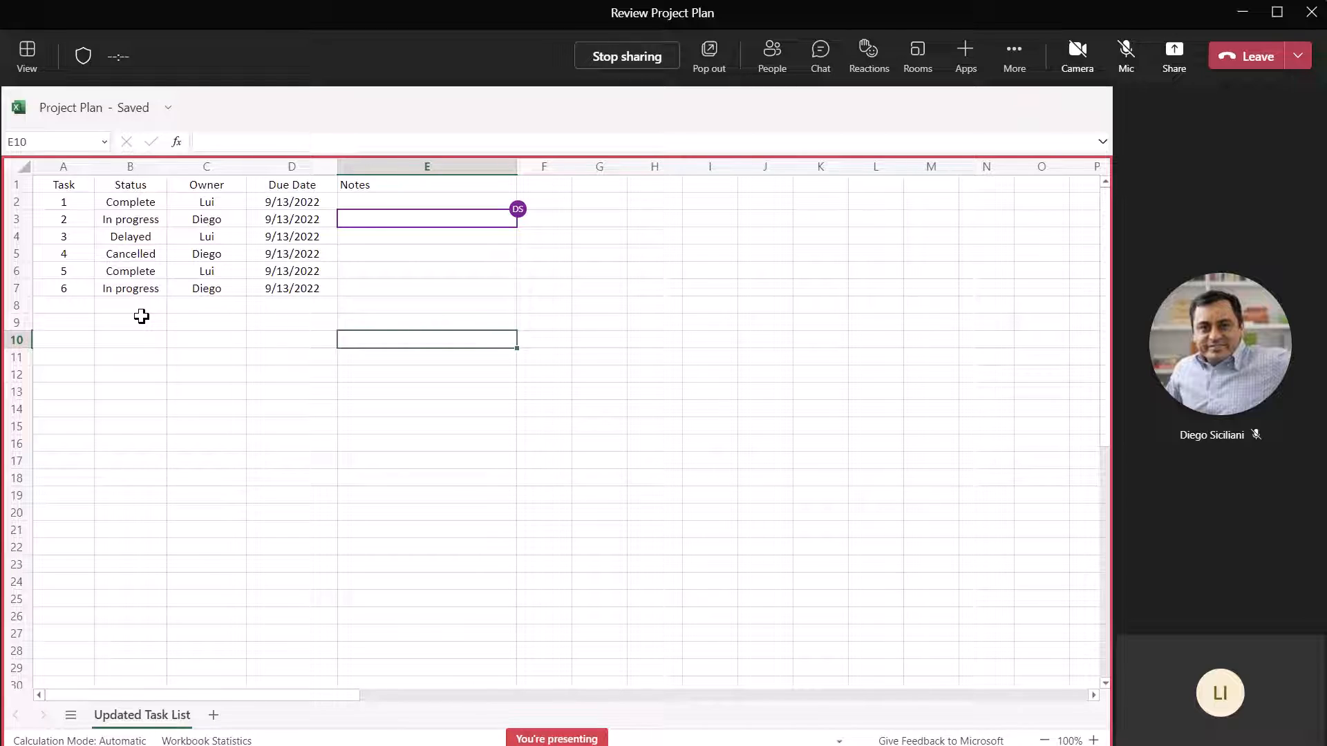
{"action": "left_click", "coordinate": [130, 322]}
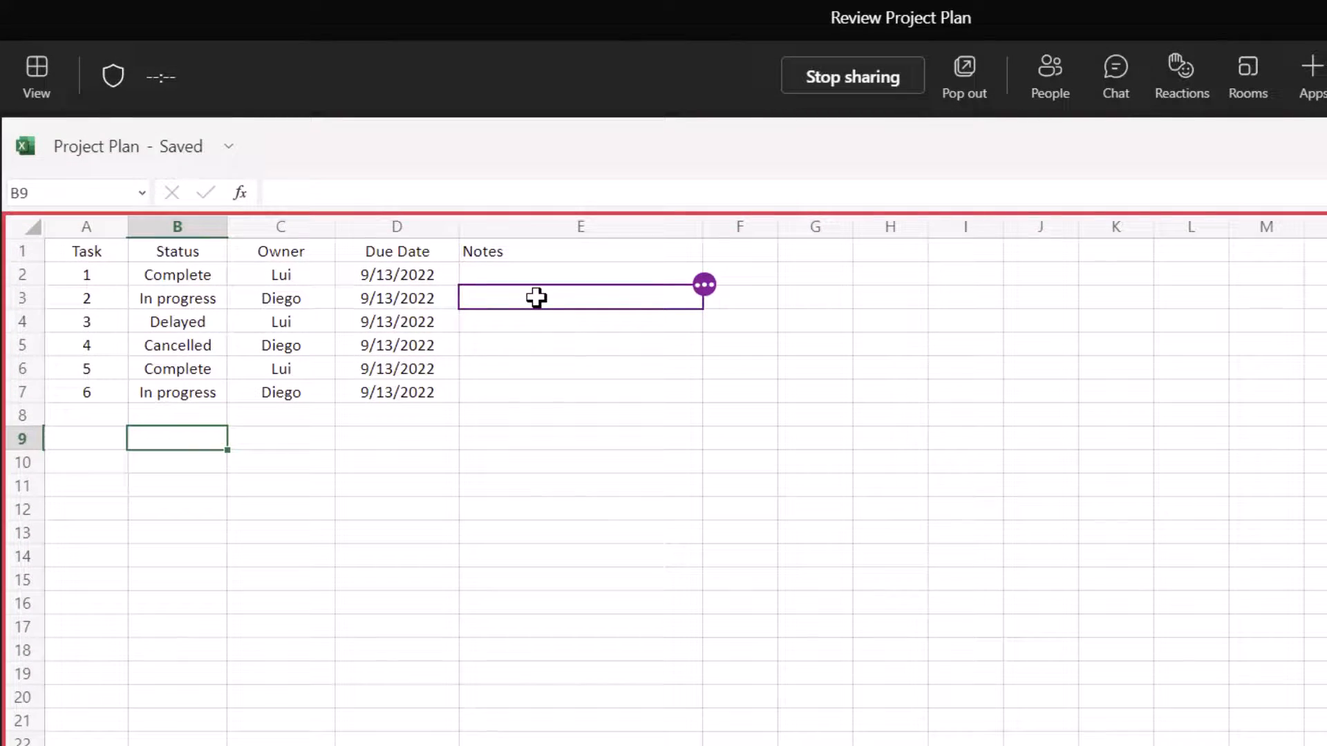
{"action": "mouse_move", "coordinate": [549, 329]}
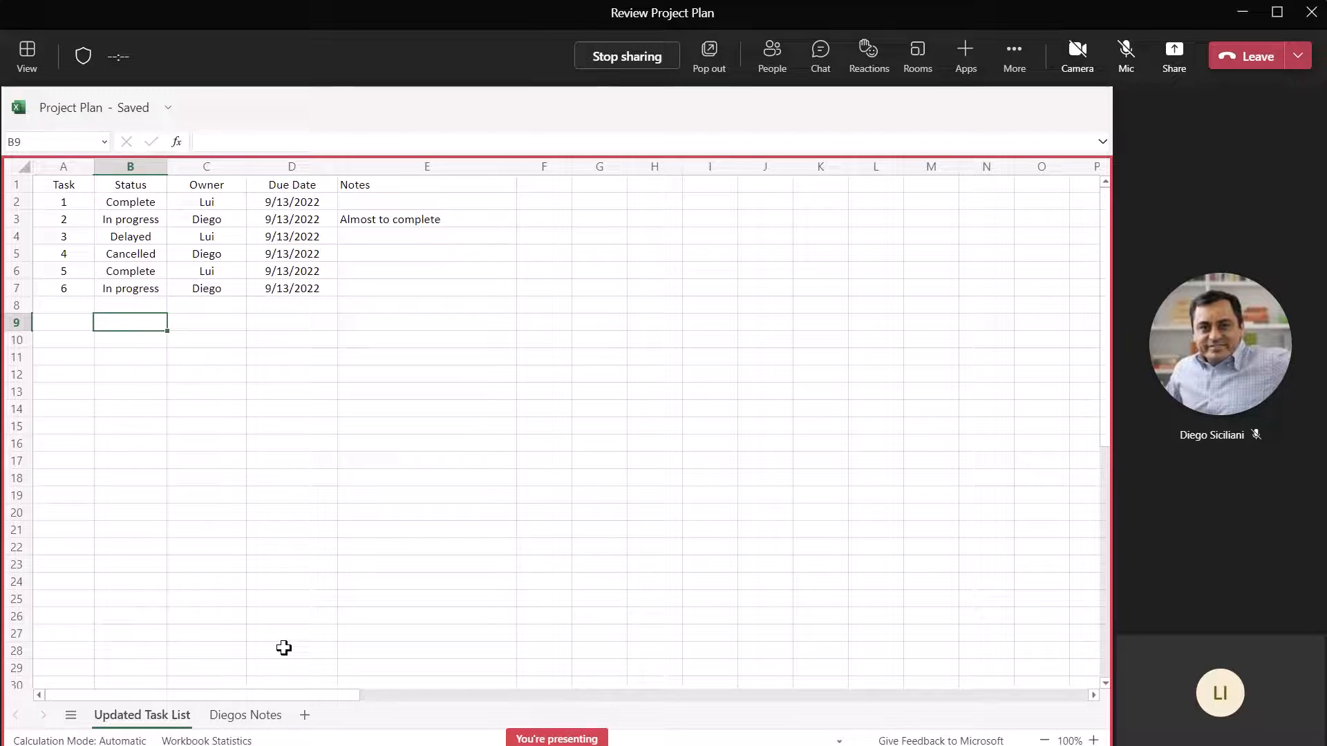
{"action": "mouse_move", "coordinate": [785, 477]}
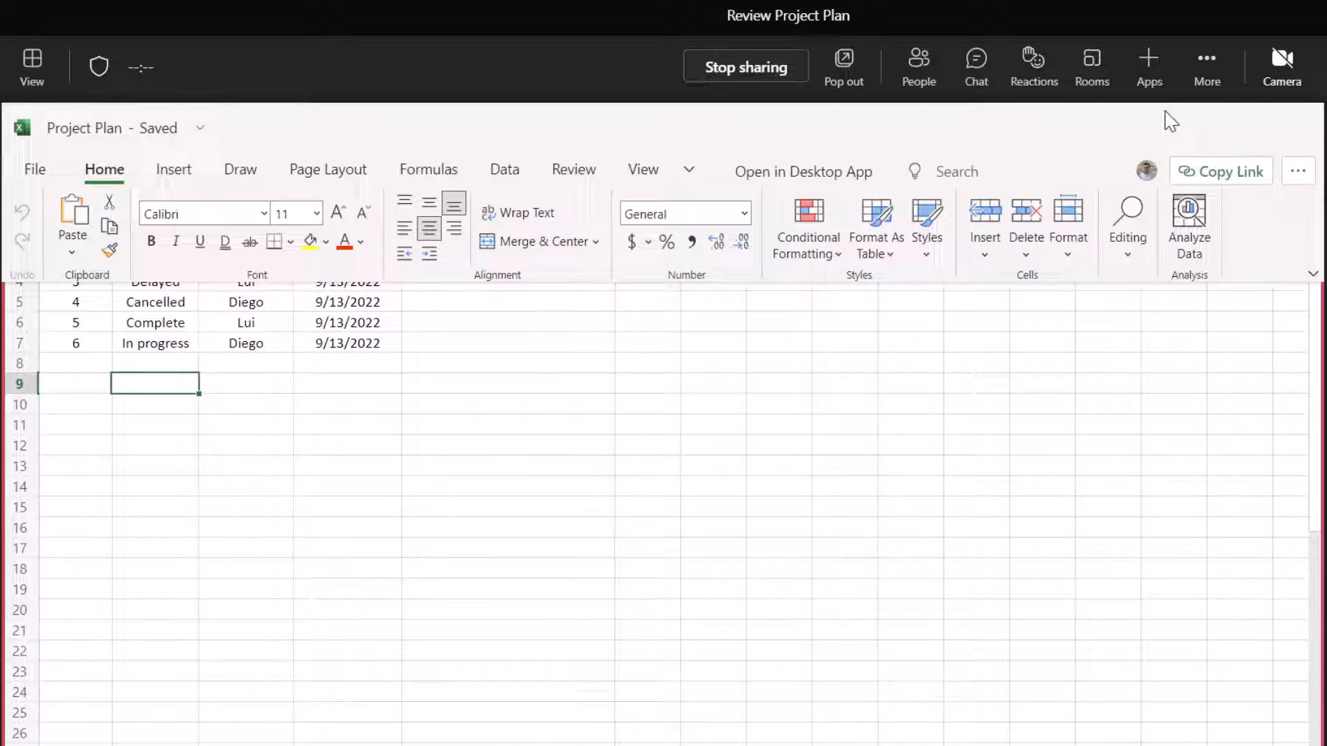
{"action": "mouse_move", "coordinate": [327, 169]}
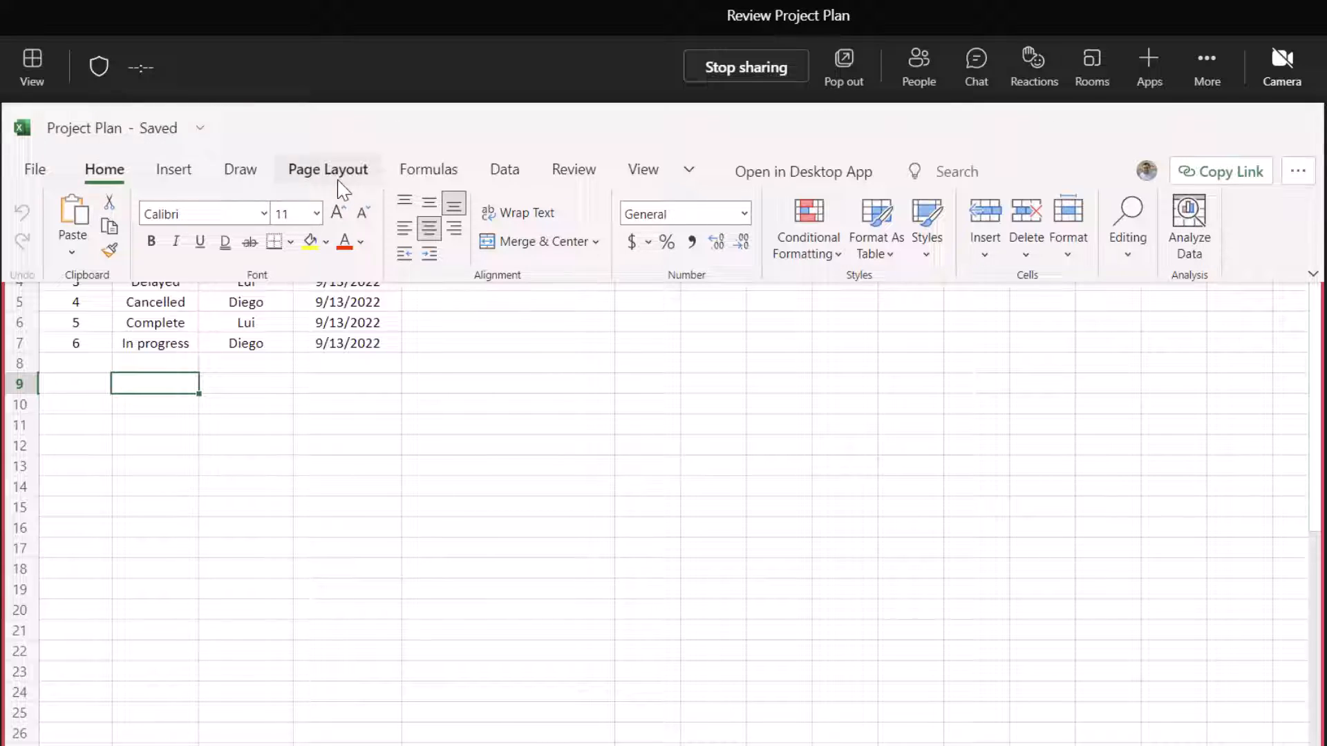
- Review the Formulas ribbon, then show the Insert ribbon of the shared workbook
{"action": "left_click", "coordinate": [429, 168]}
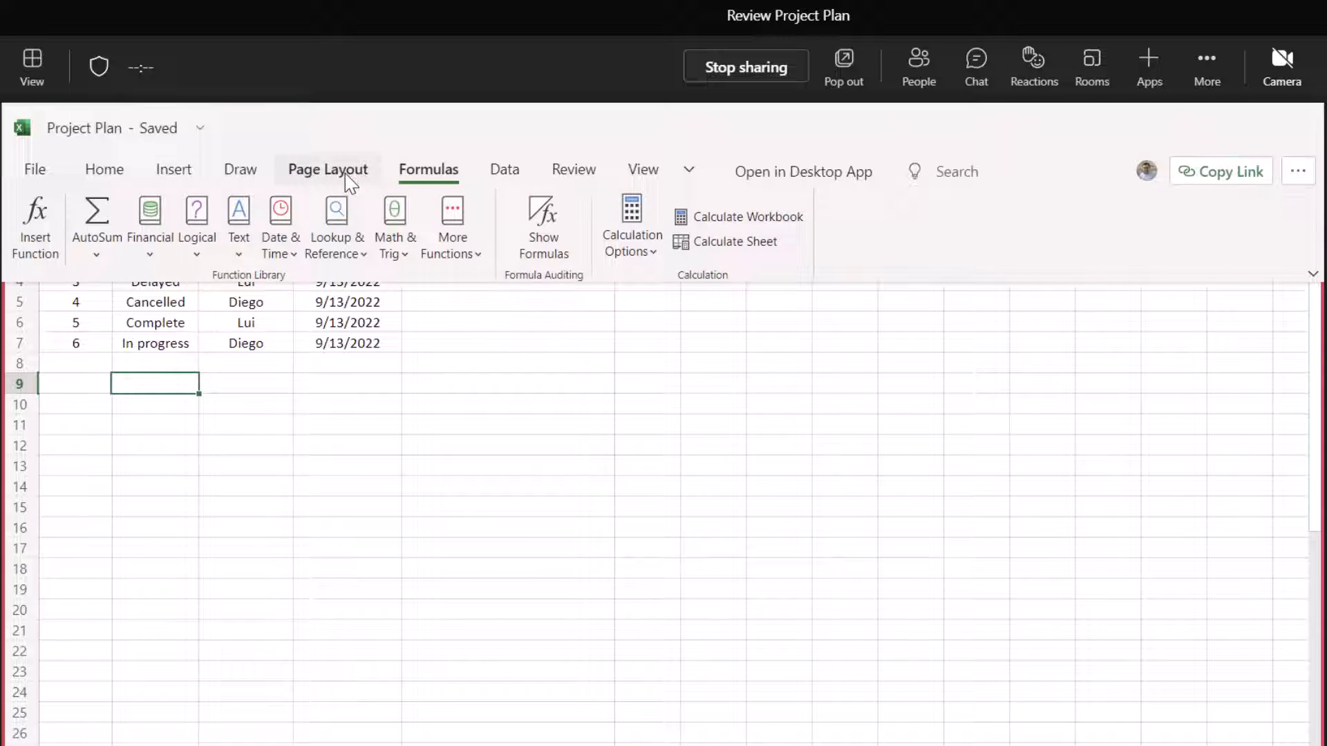
{"action": "left_click", "coordinate": [174, 169]}
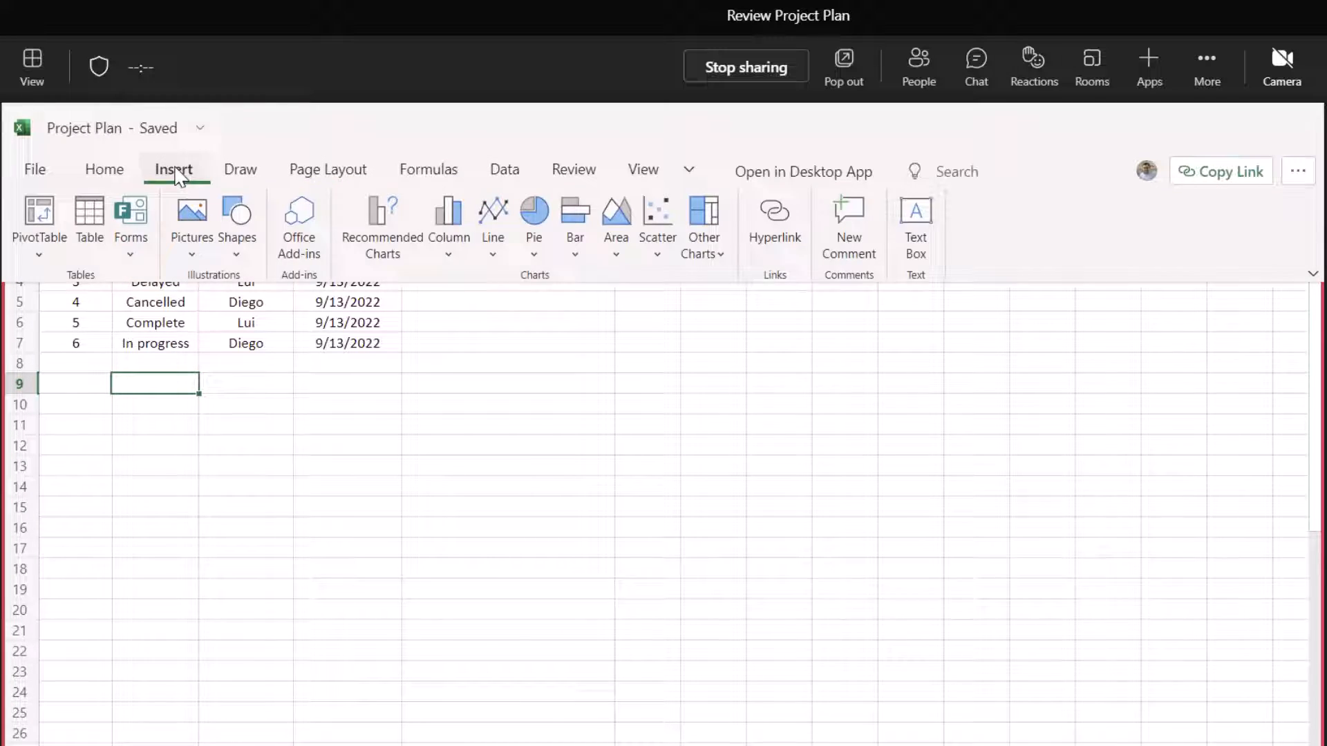
{"action": "mouse_move", "coordinate": [423, 134]}
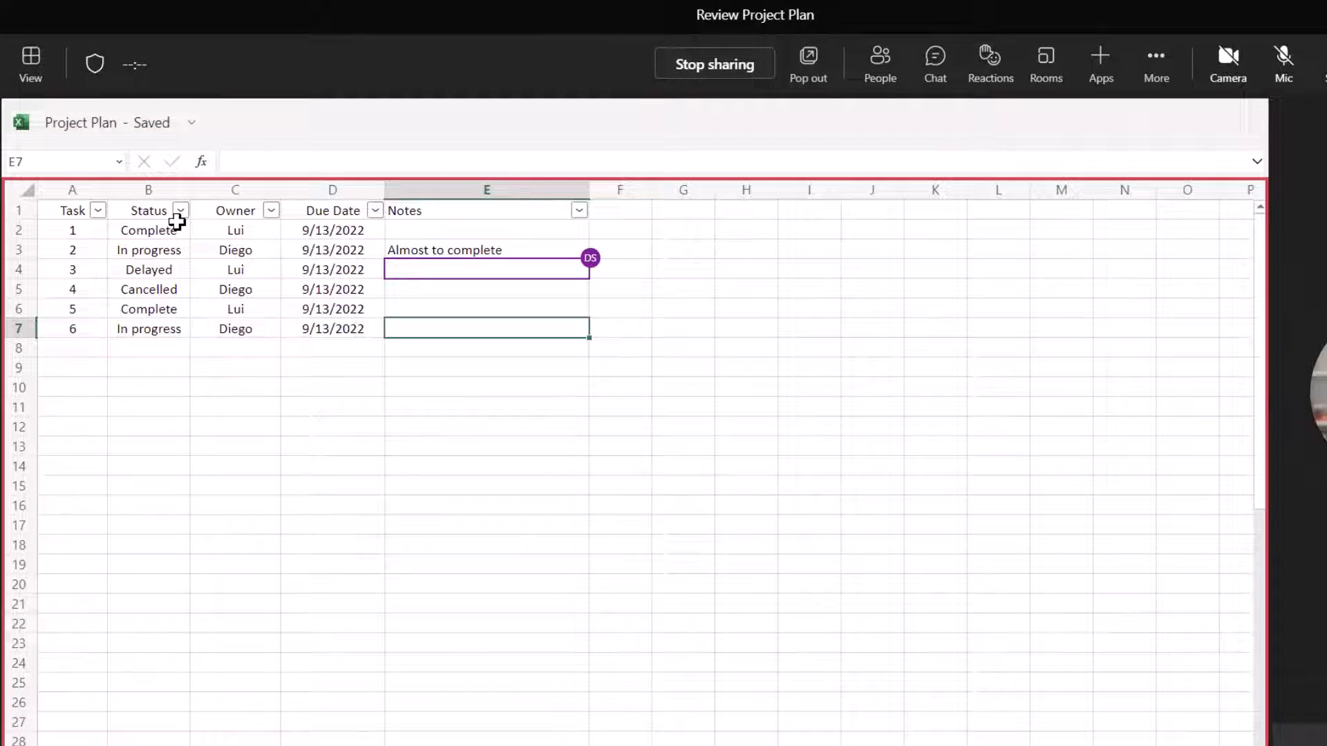
- Filter the Status column to show only Cancelled tasks, leaving the task 4 row
{"action": "left_click", "coordinate": [180, 210]}
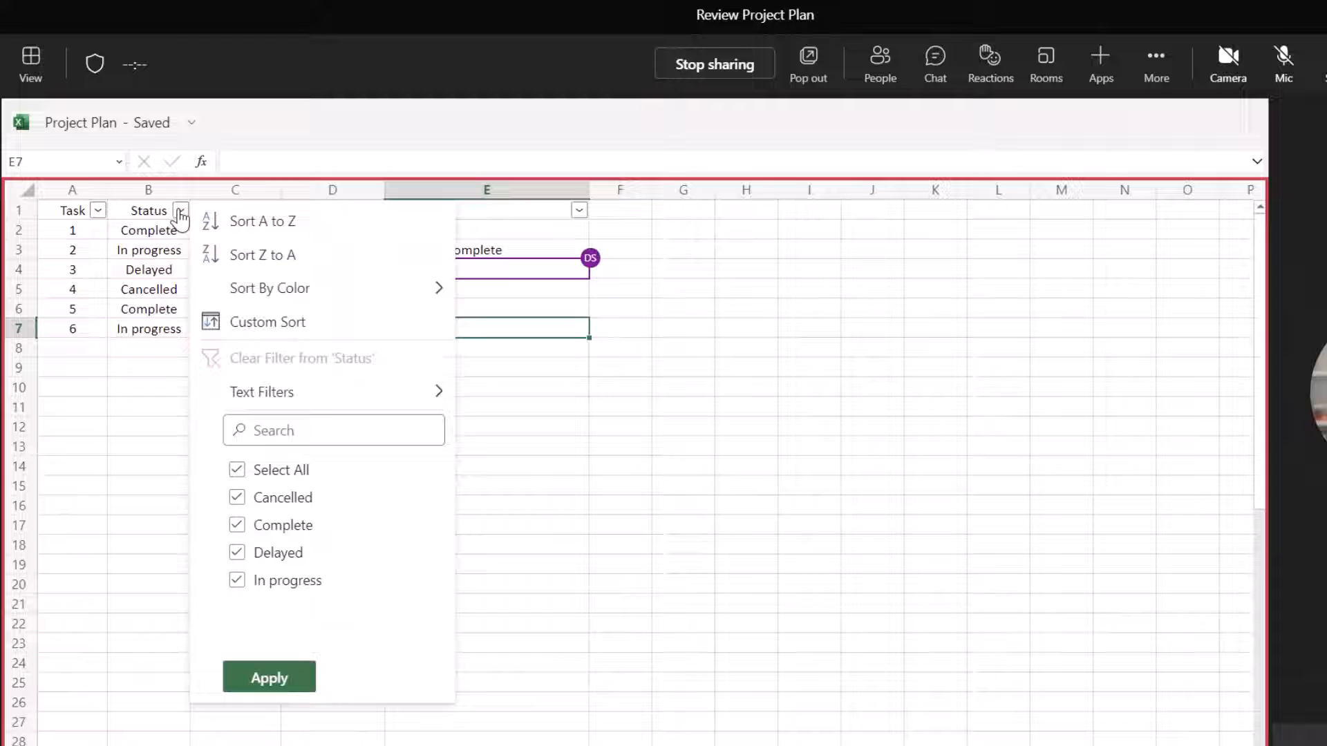
{"action": "left_click", "coordinate": [237, 470]}
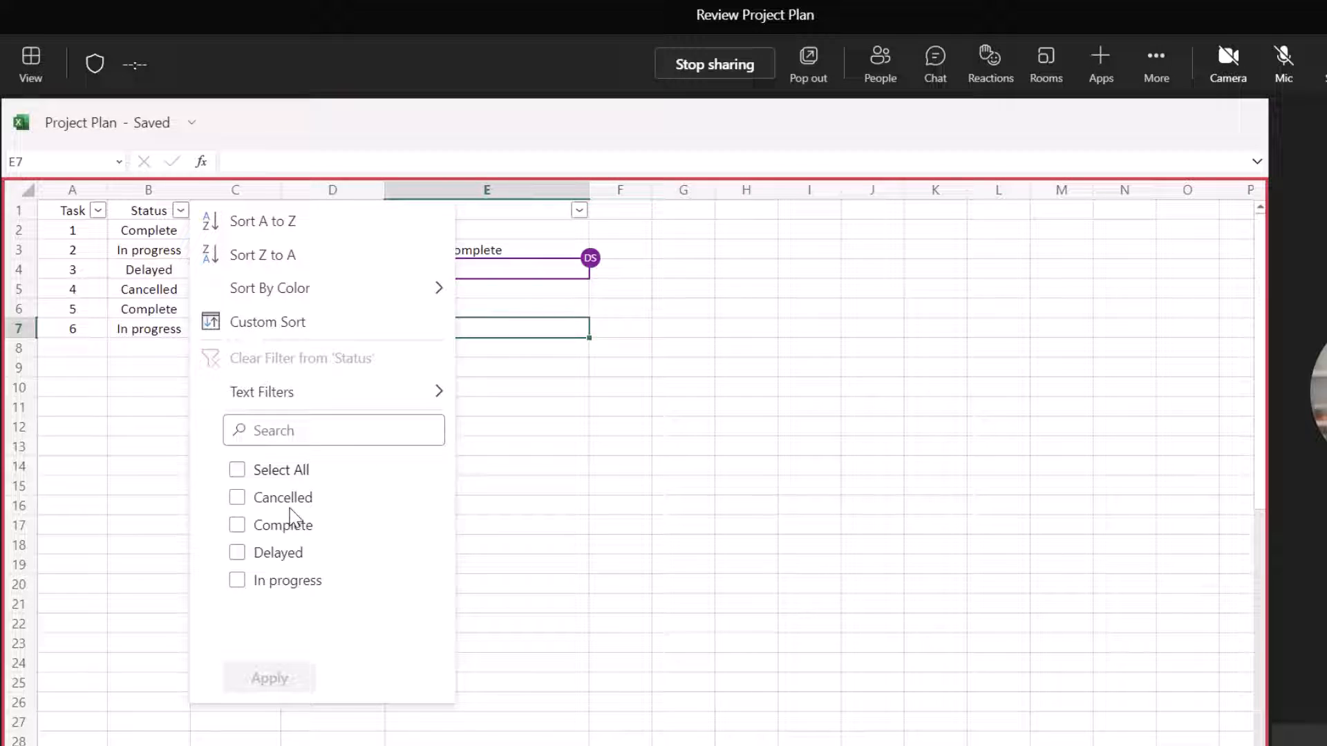
{"action": "mouse_move", "coordinate": [294, 512]}
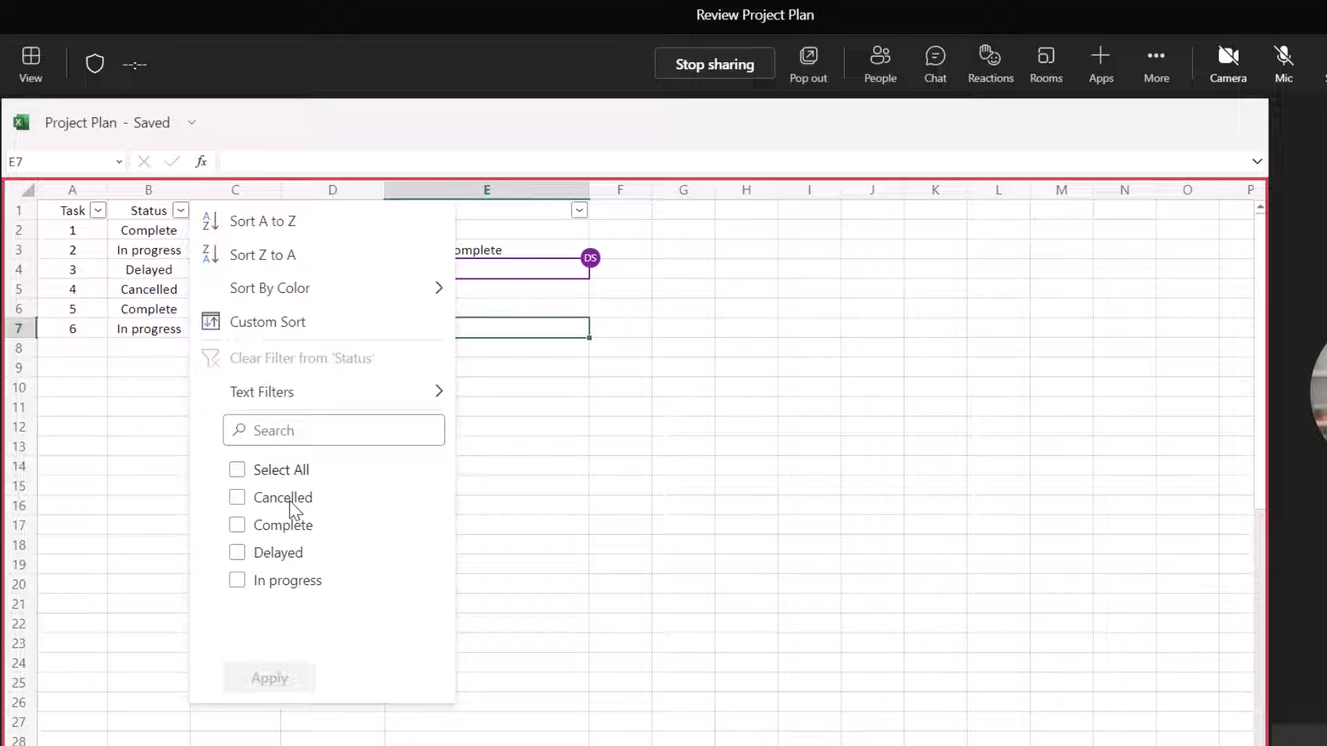
{"action": "left_click", "coordinate": [236, 497]}
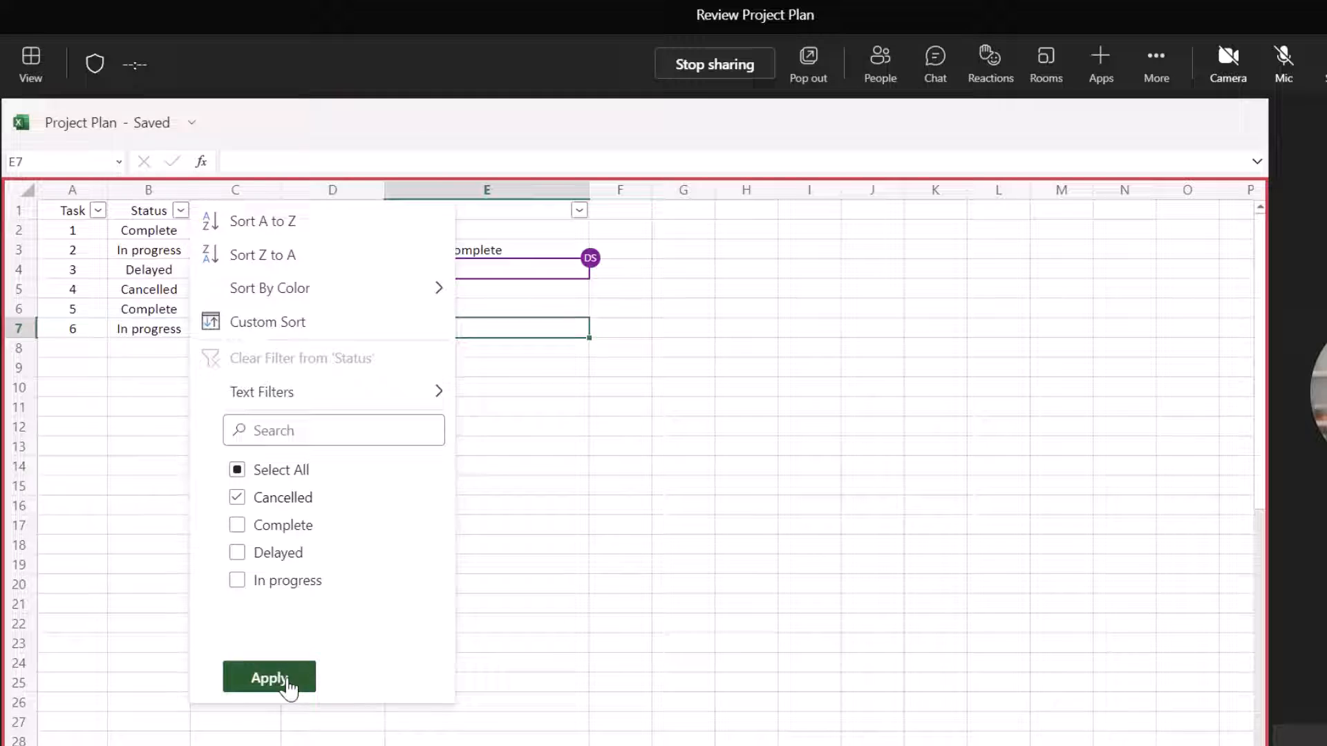
{"action": "left_click", "coordinate": [269, 677]}
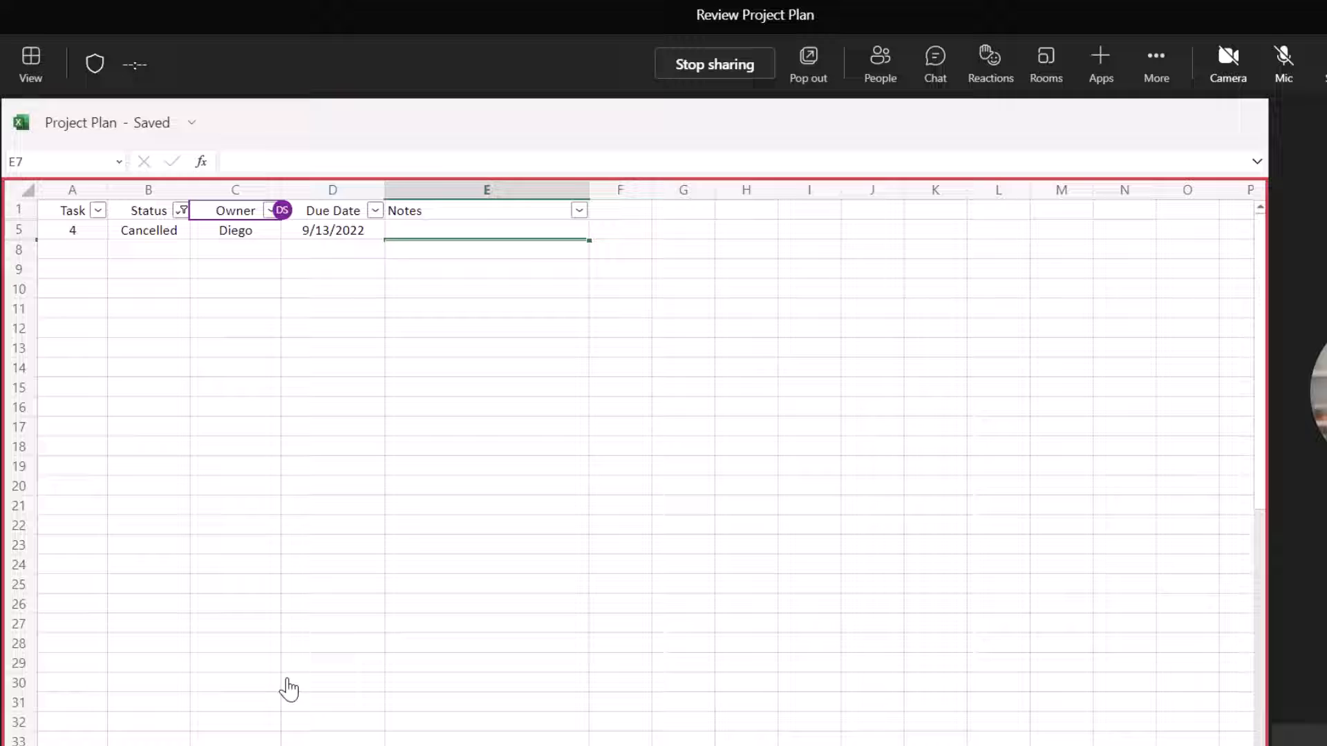
{"action": "left_click", "coordinate": [486, 210]}
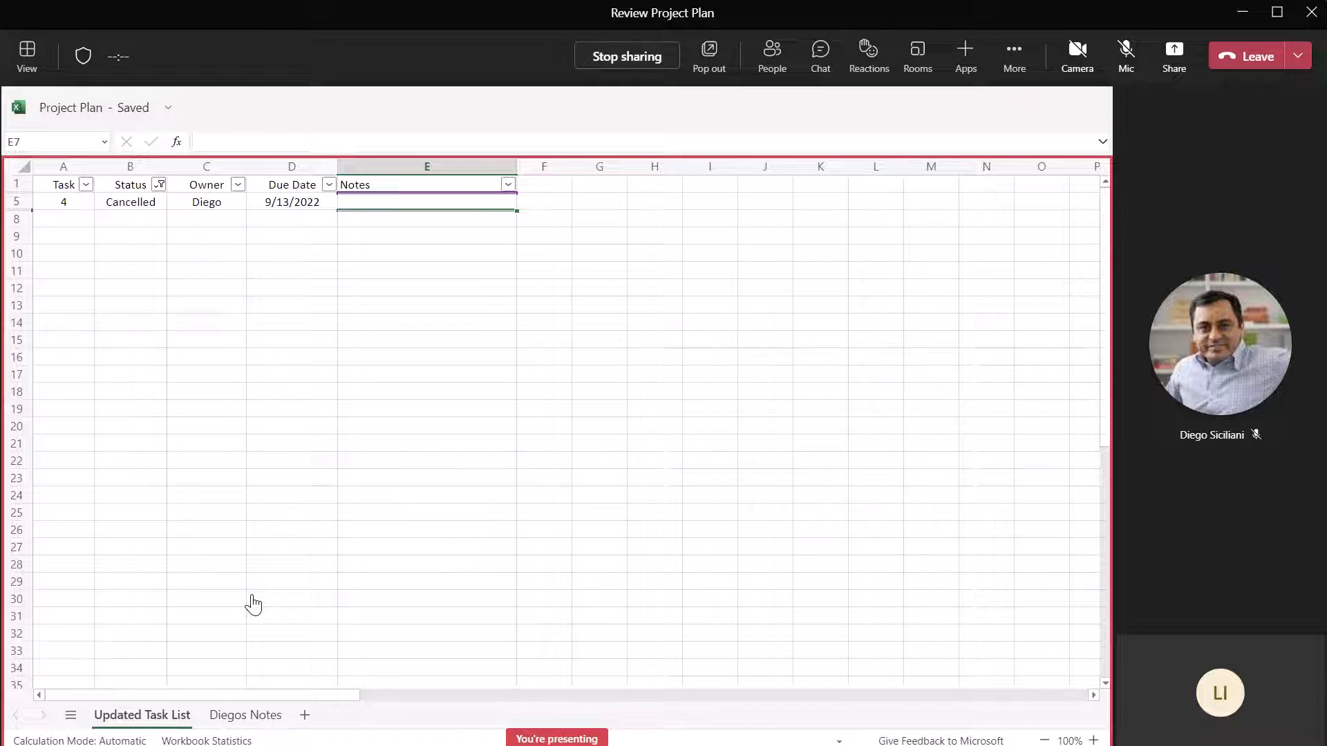
- Enter 'Task was cancelled', then show recent workbook changes via Catch up
{"action": "type", "text": "Task was cancelled"}
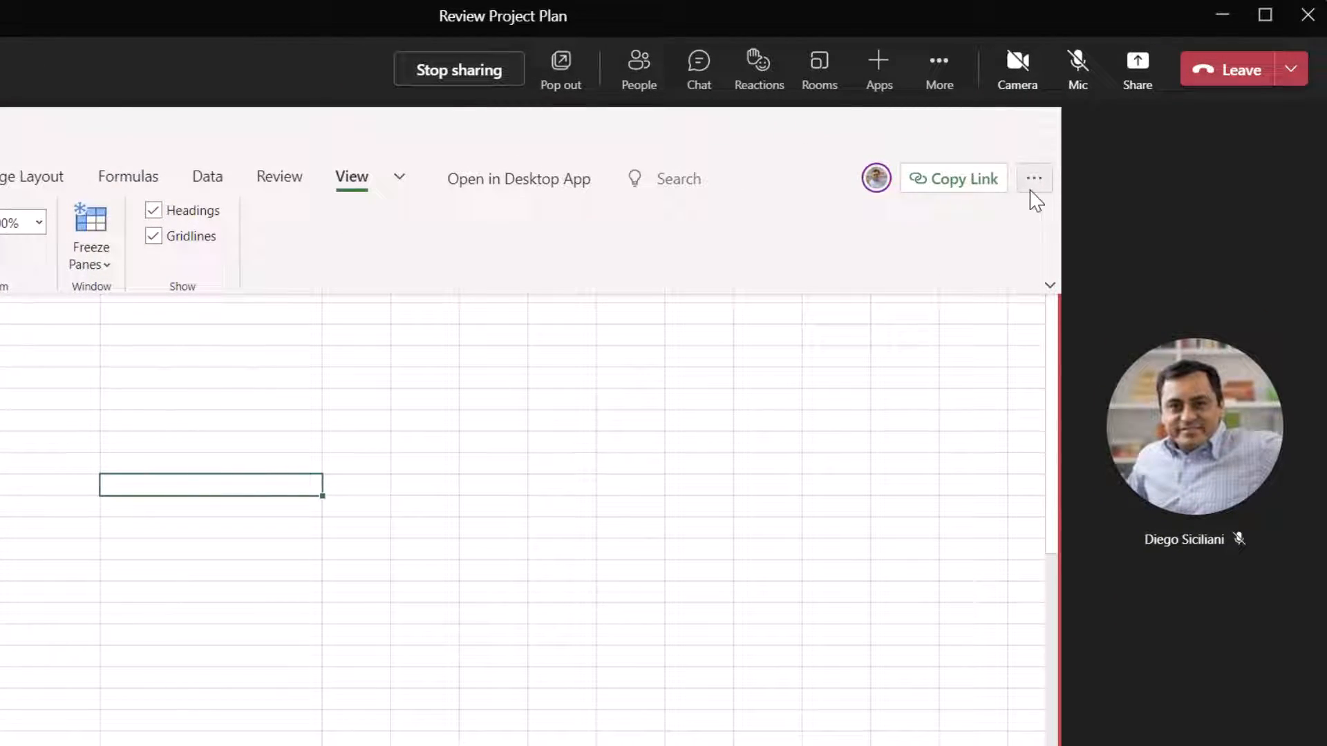
{"action": "left_click", "coordinate": [1034, 179]}
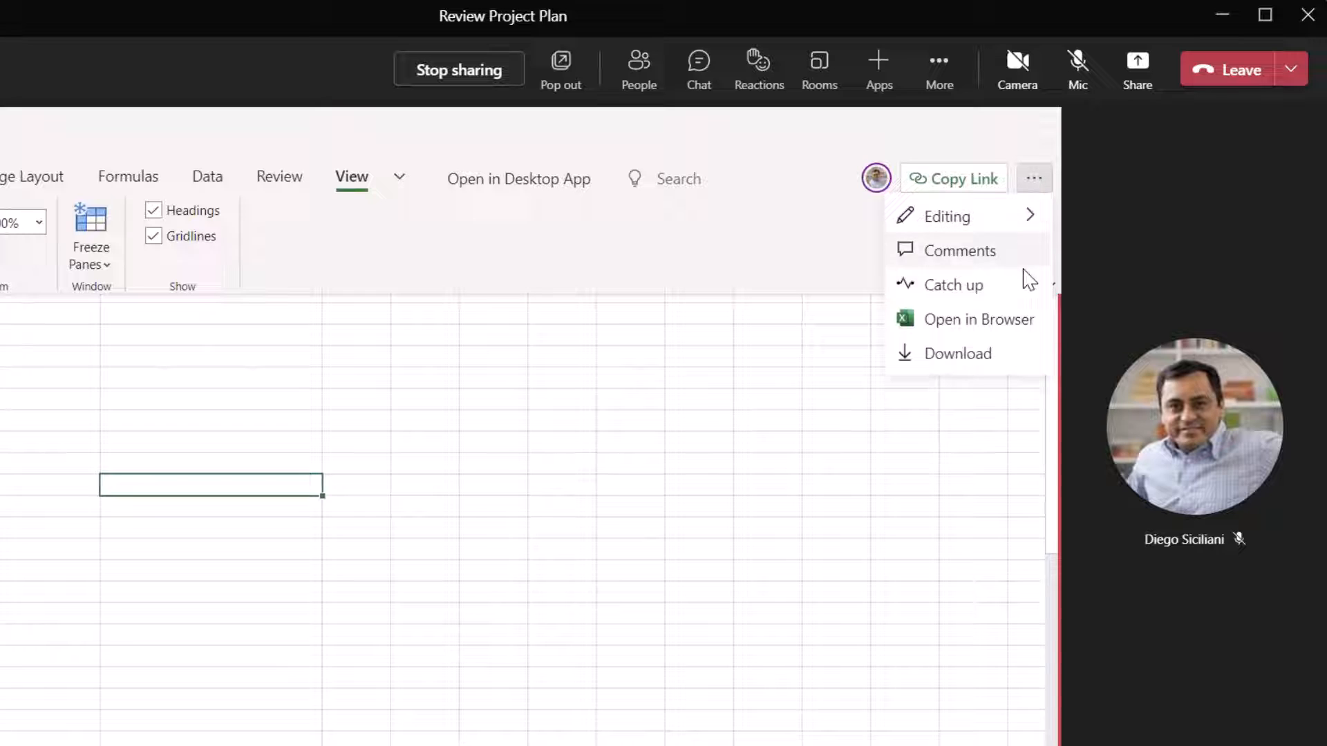
{"action": "left_click", "coordinate": [952, 285]}
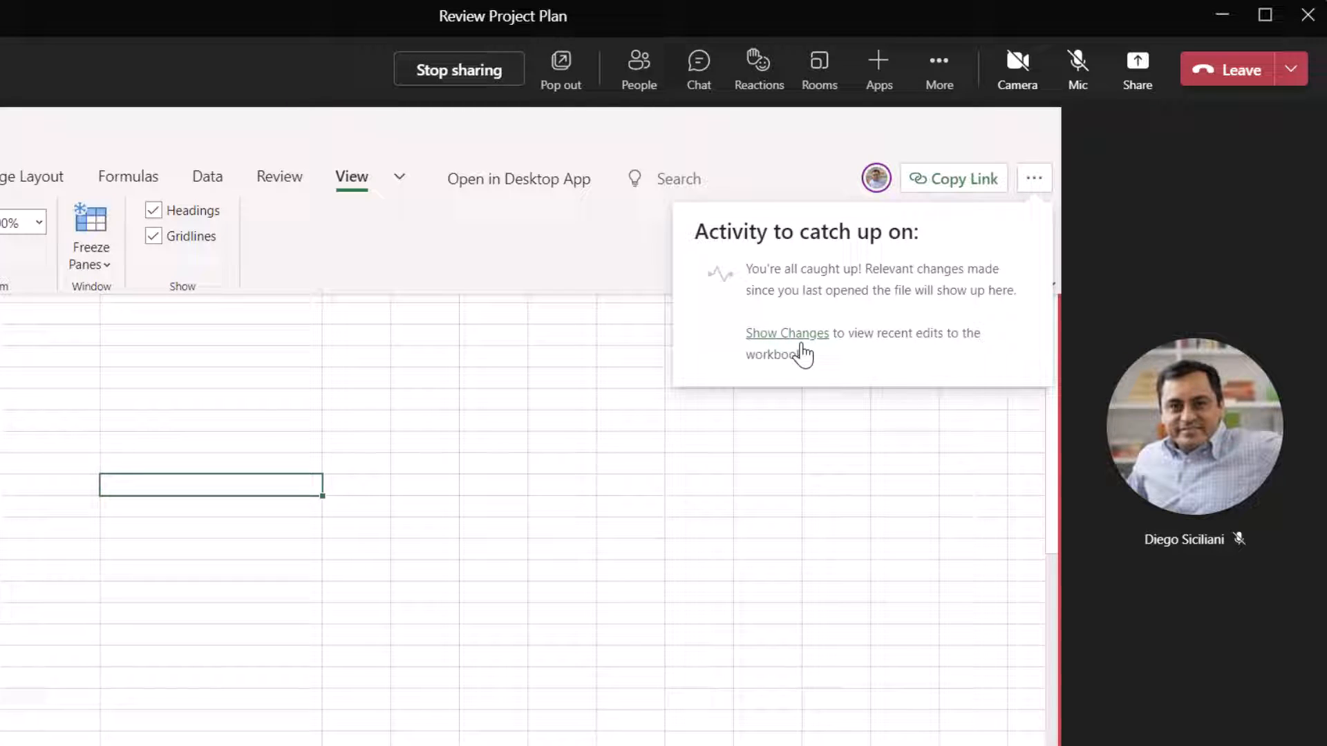
{"action": "left_click", "coordinate": [786, 333]}
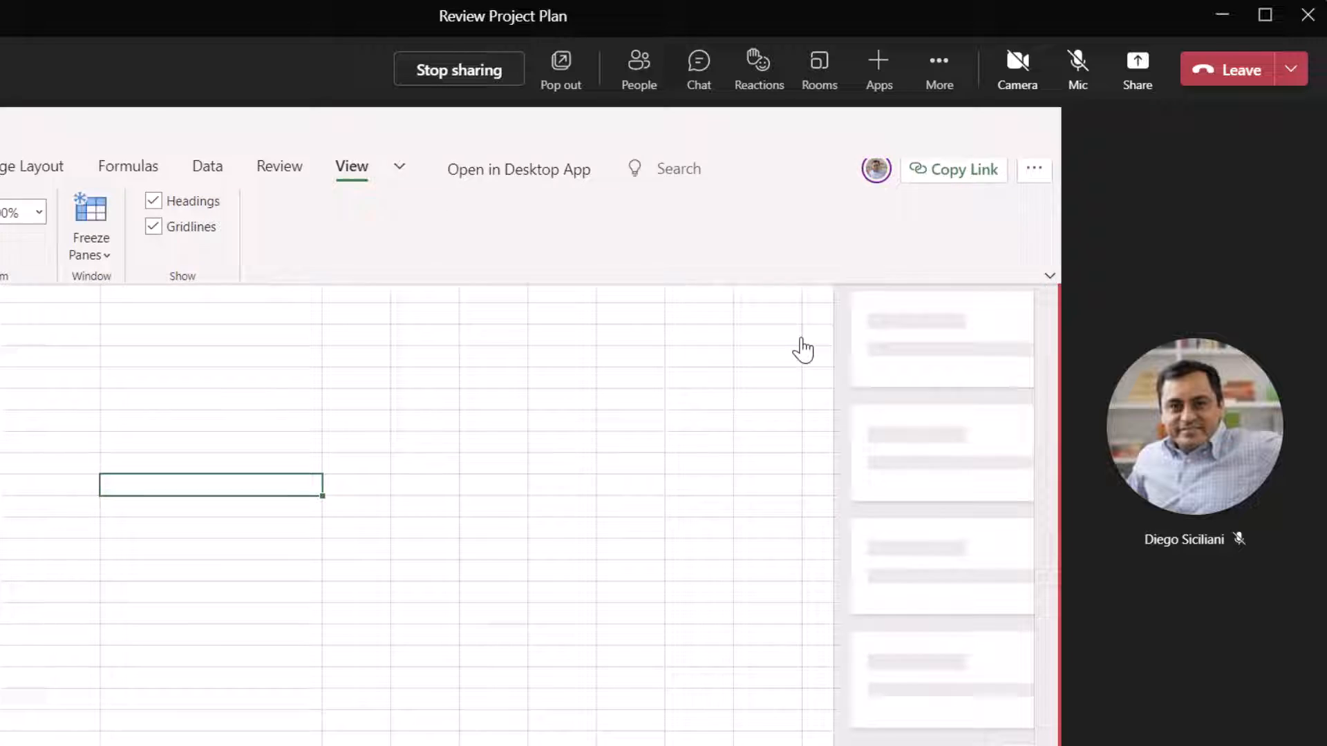